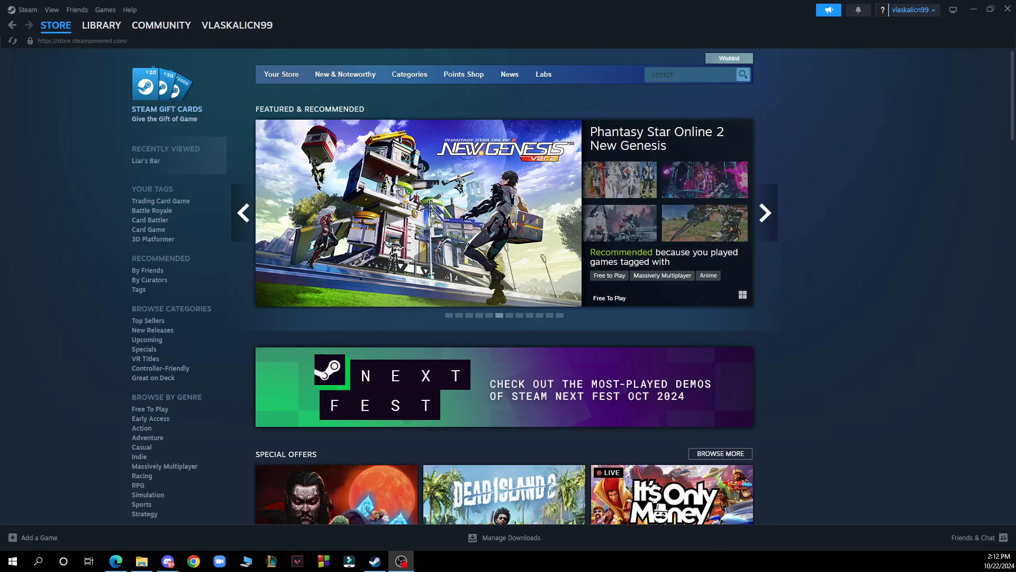
{"action": "left_click", "coordinate": [765, 213]}
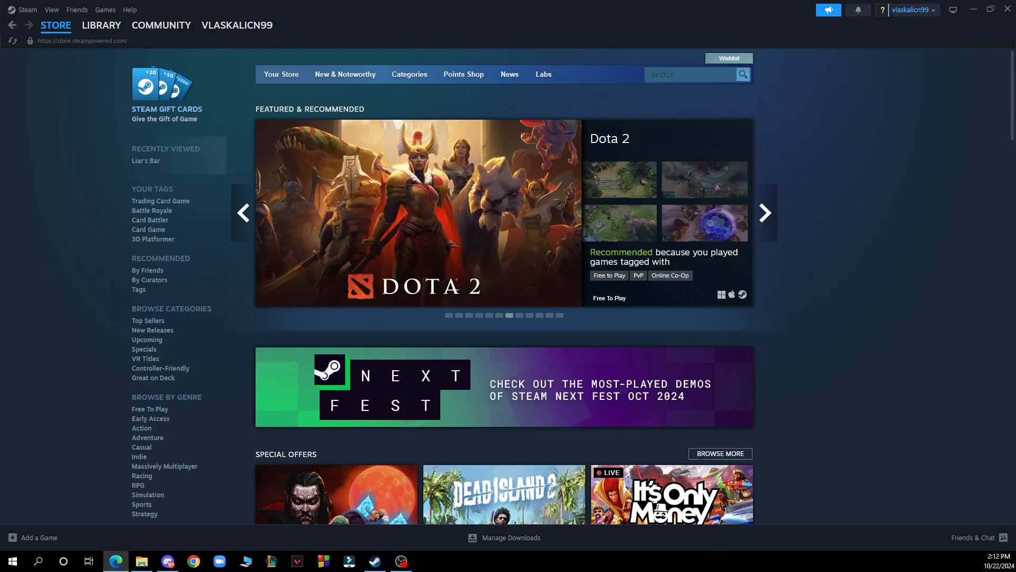
{"action": "left_click", "coordinate": [764, 213]}
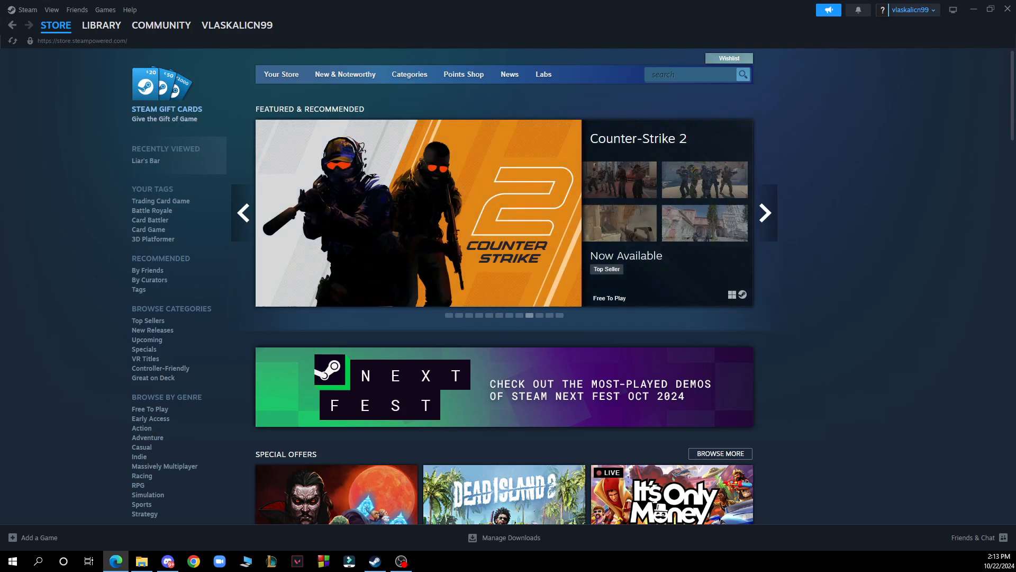
{"action": "left_click", "coordinate": [764, 213]}
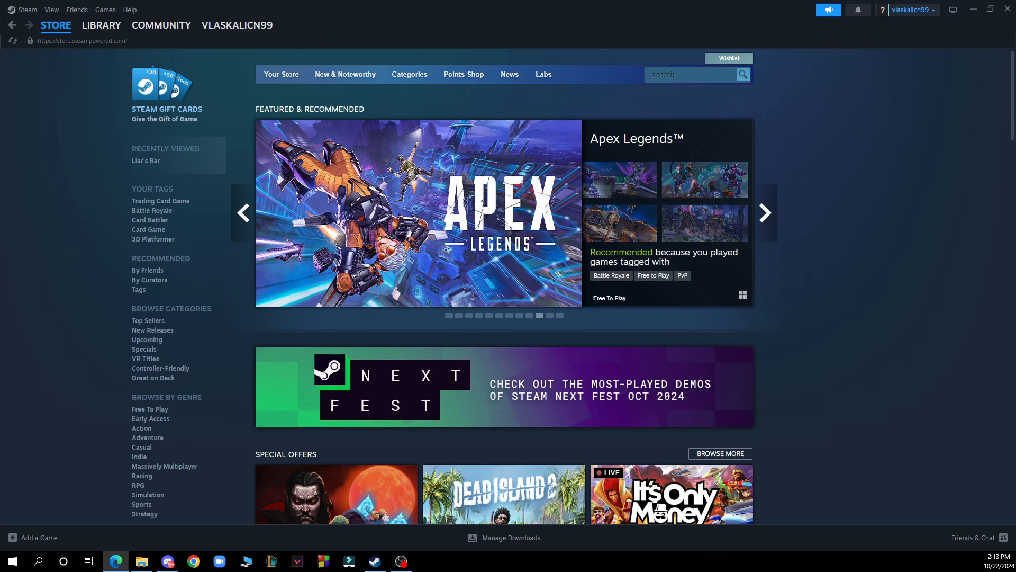
{"action": "left_click", "coordinate": [764, 213]}
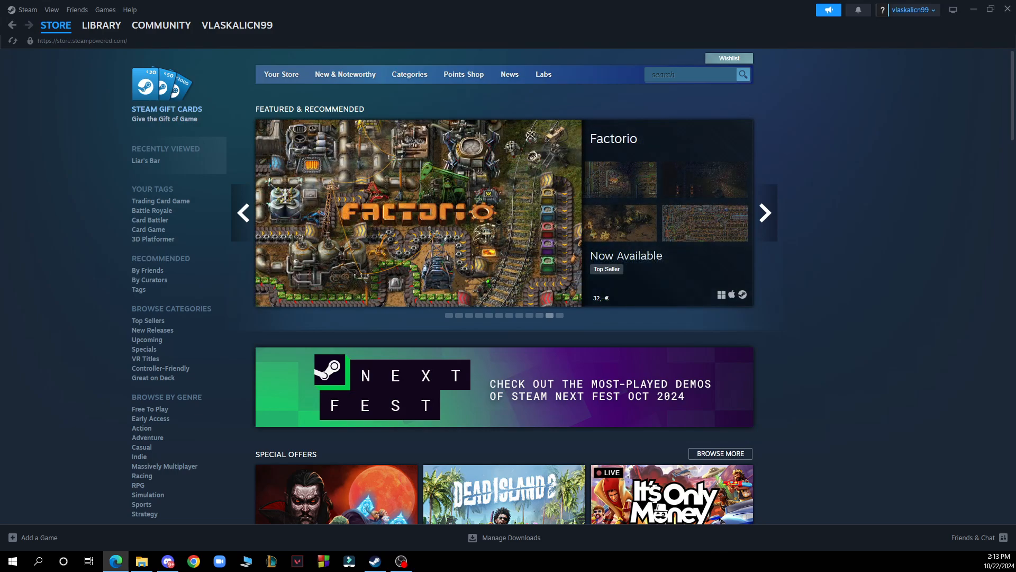
{"action": "mouse_move", "coordinate": [167, 89]}
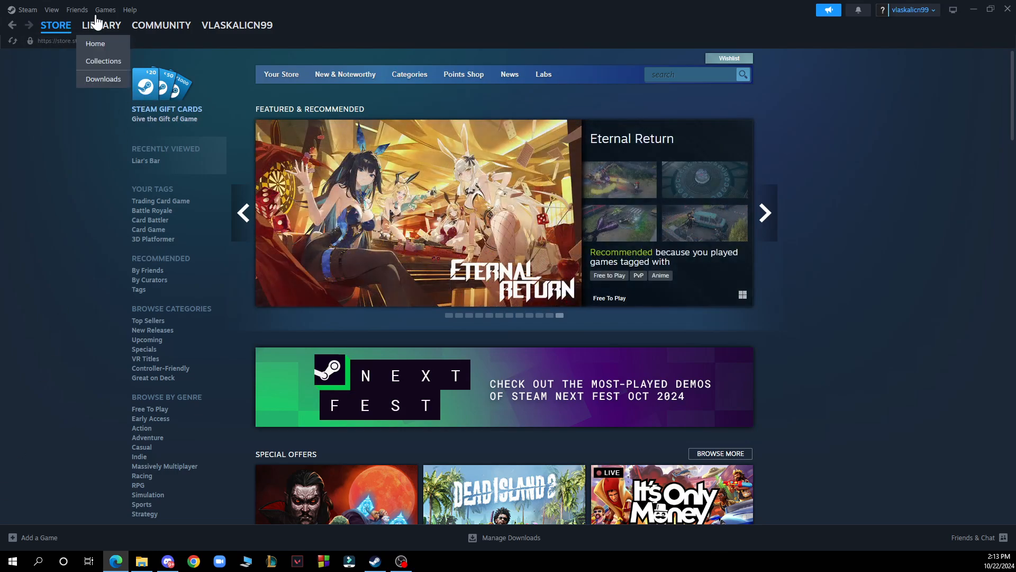
{"action": "left_click", "coordinate": [161, 24]}
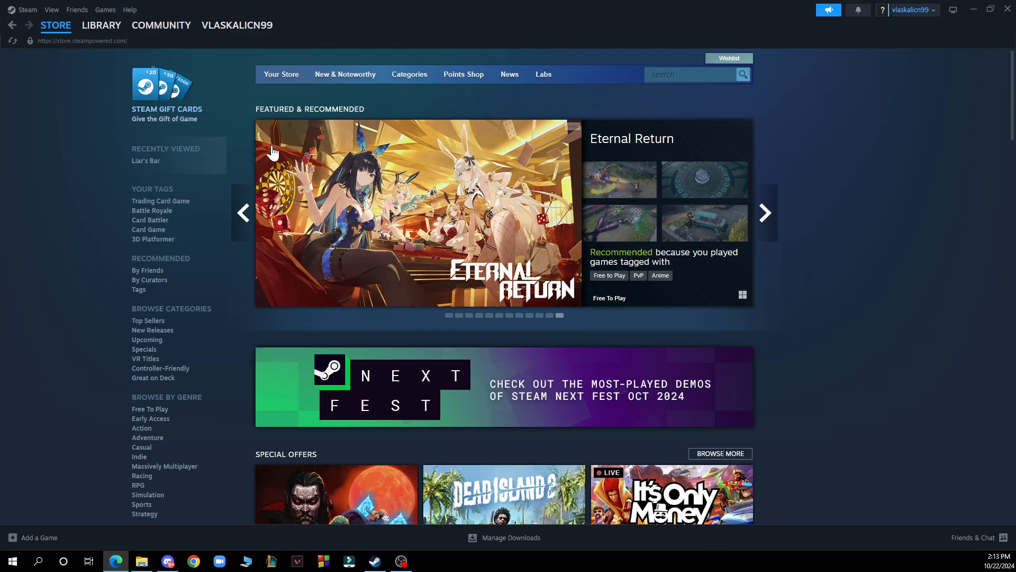
{"action": "mouse_move", "coordinate": [281, 74]}
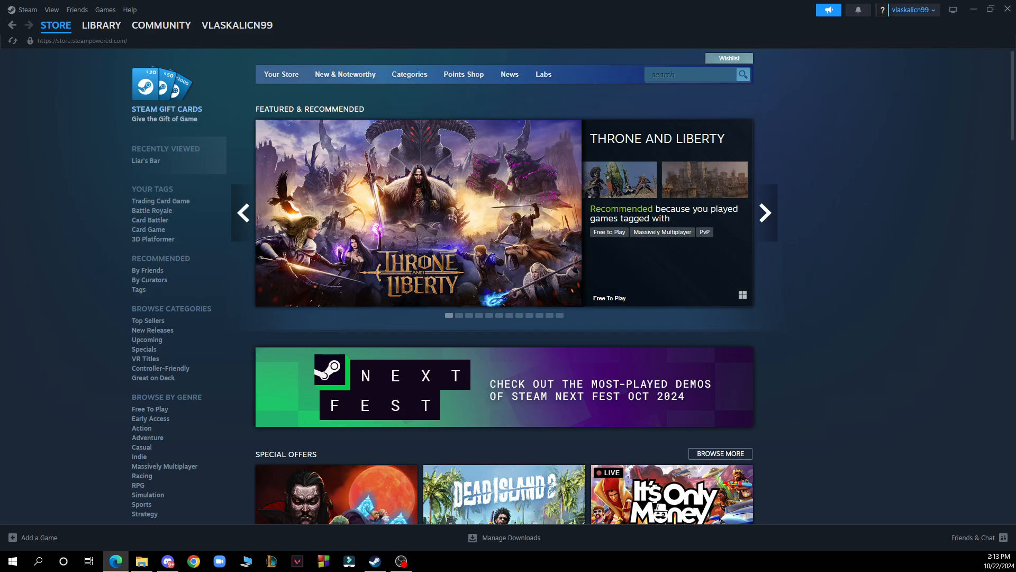
{"action": "left_click", "coordinate": [763, 212]}
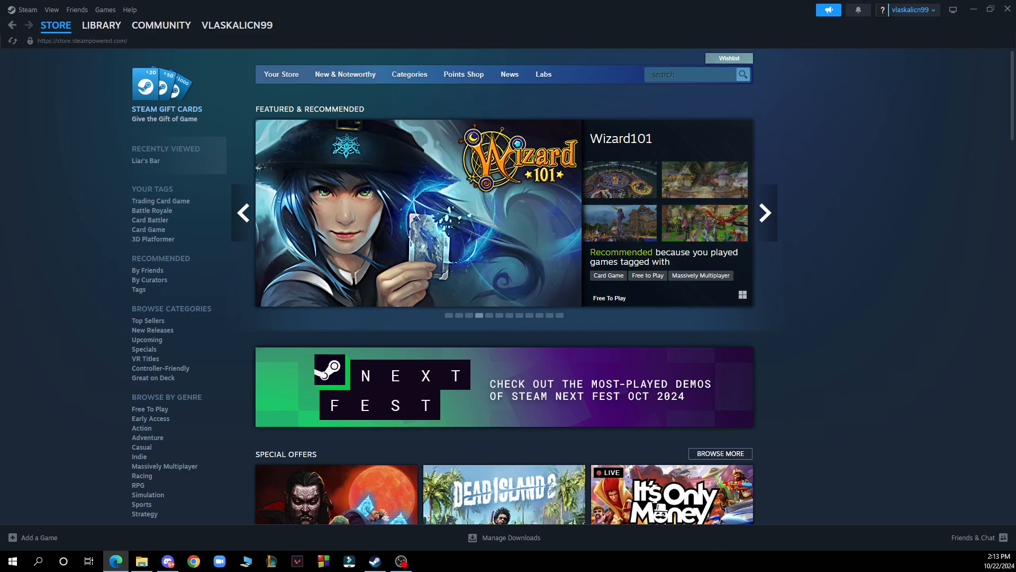
{"action": "left_click", "coordinate": [765, 213]}
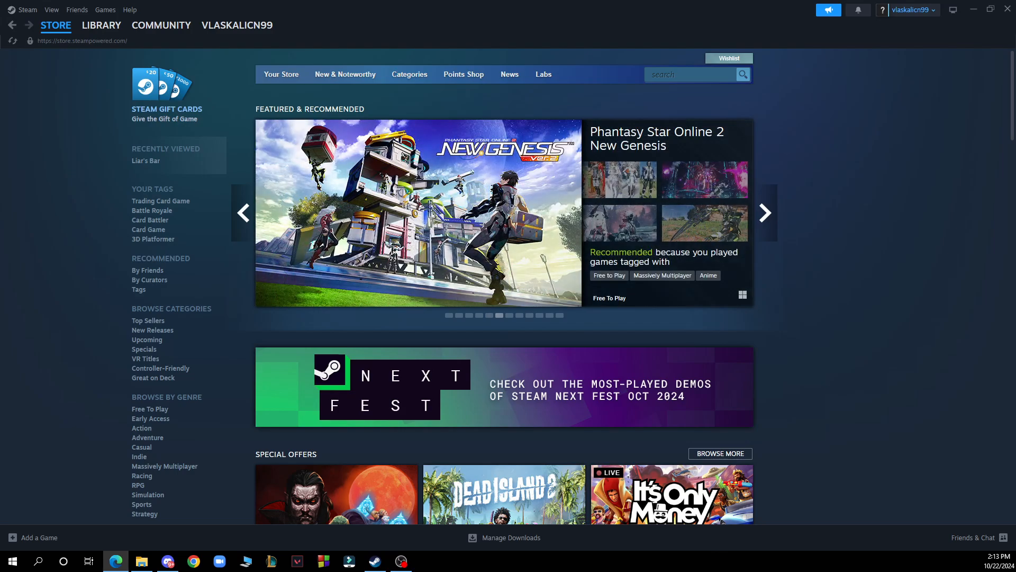
{"action": "left_click", "coordinate": [765, 212]}
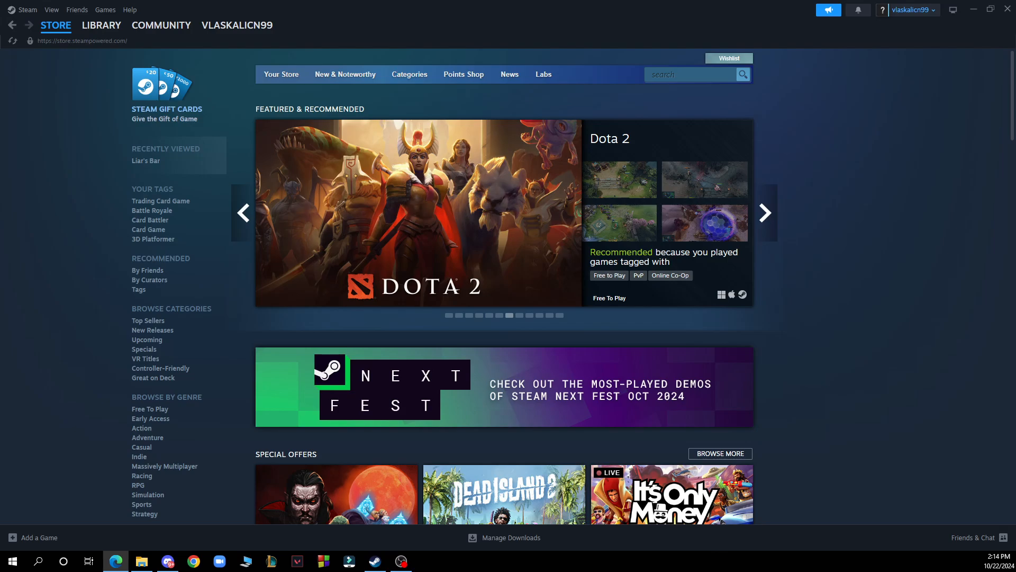
{"action": "left_click", "coordinate": [765, 213]}
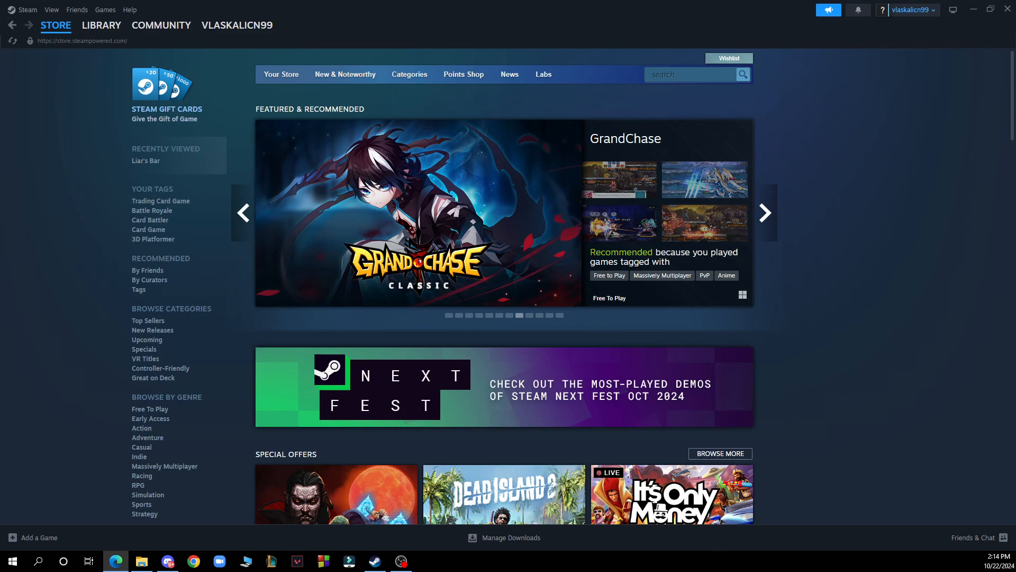
{"action": "left_click", "coordinate": [763, 213]}
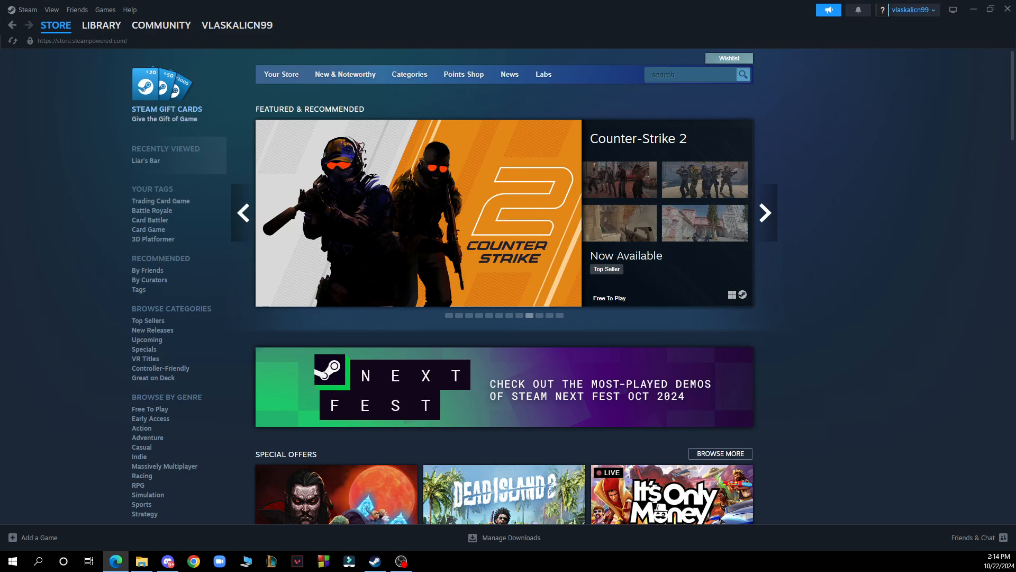
{"action": "left_click", "coordinate": [765, 213]}
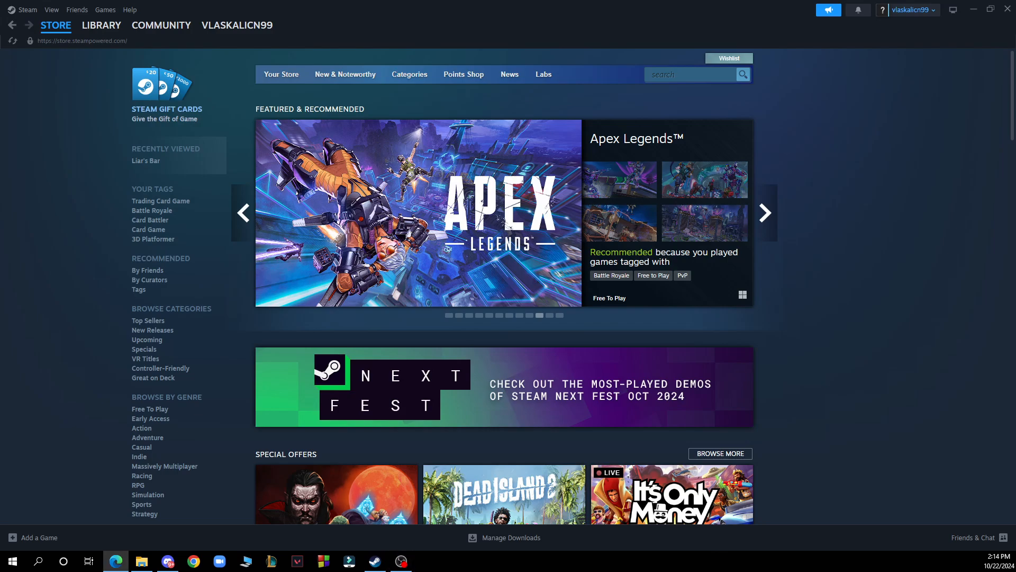
{"action": "left_click", "coordinate": [763, 213]}
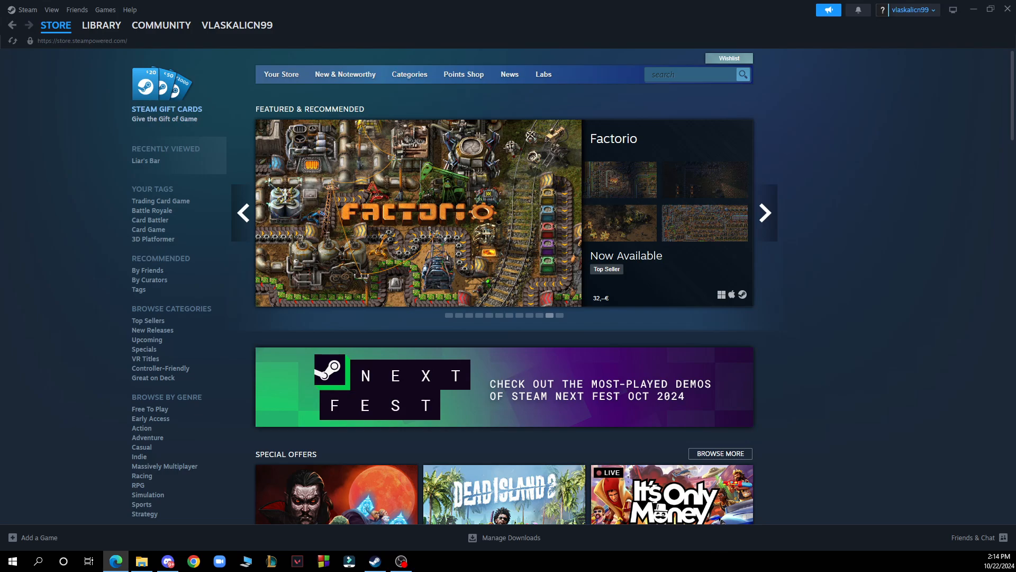
{"action": "left_click", "coordinate": [765, 213]}
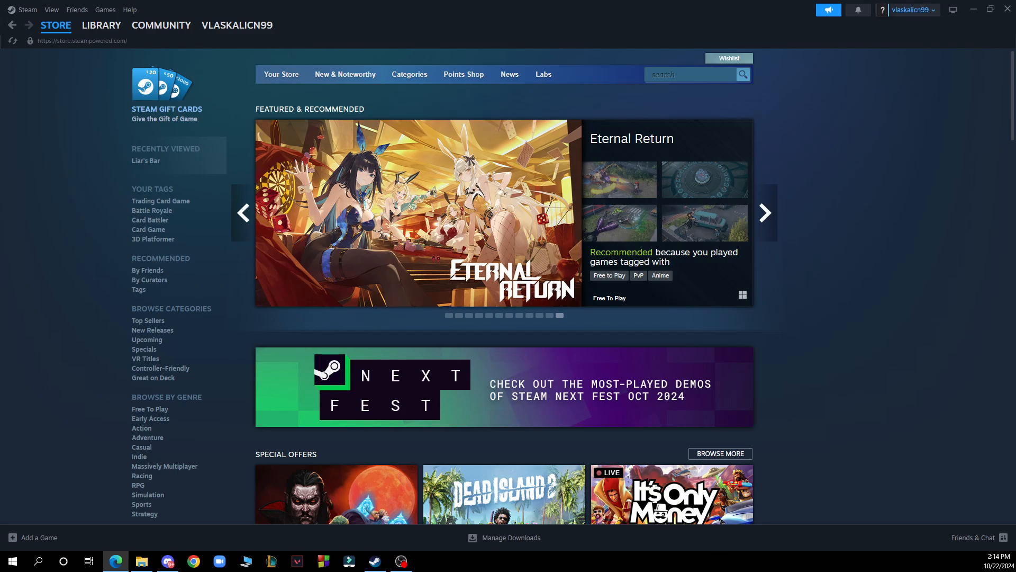
{"action": "left_click", "coordinate": [764, 212]}
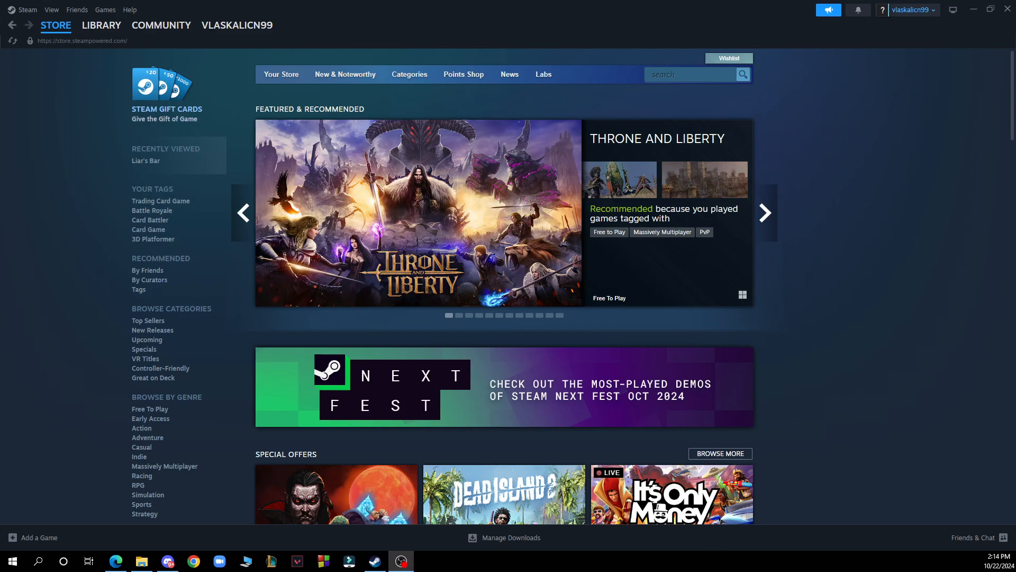
{"action": "left_click", "coordinate": [765, 212]}
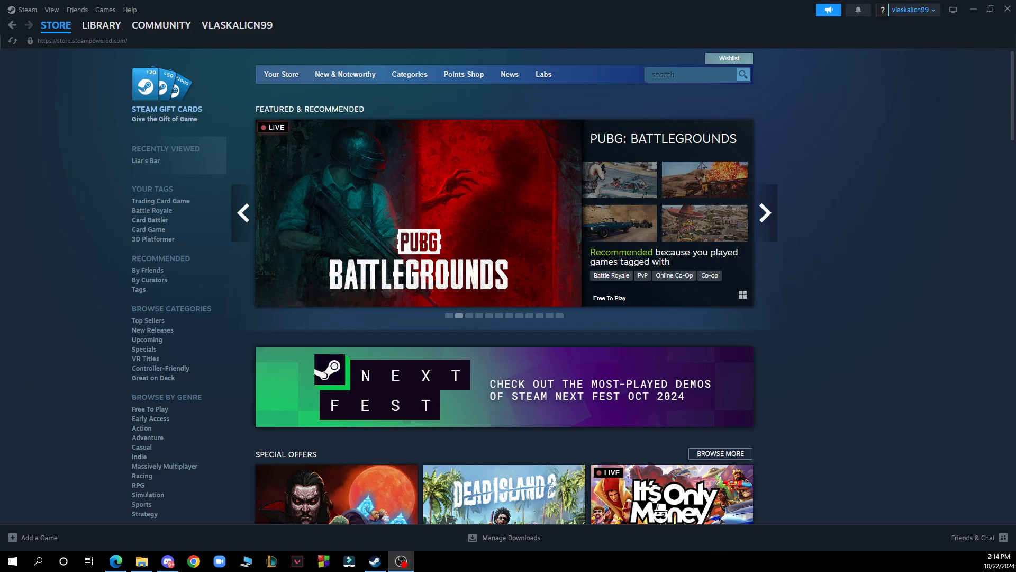
{"action": "left_click", "coordinate": [764, 213]}
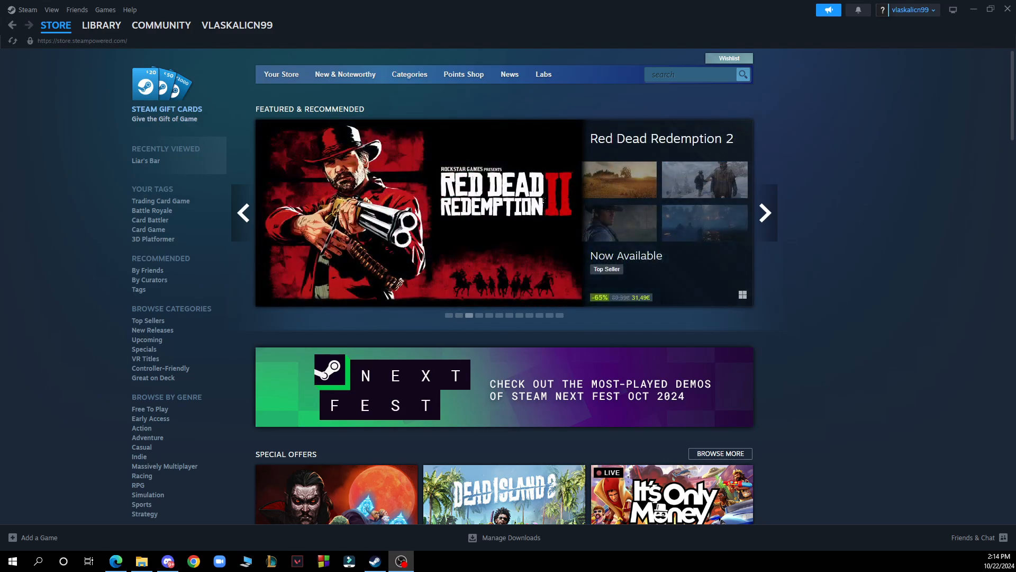